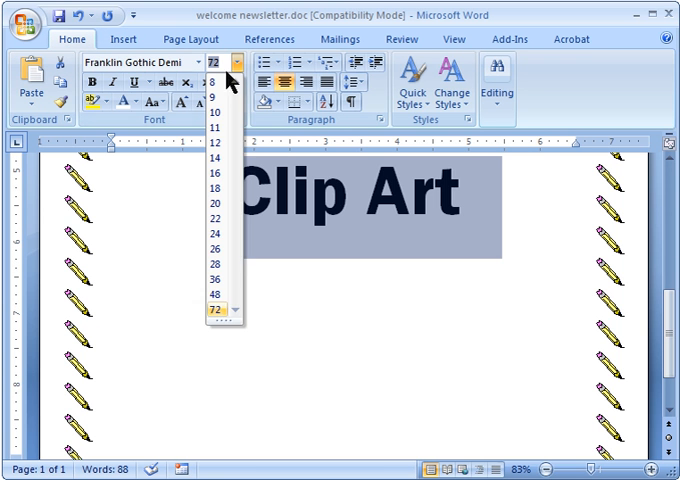
Delete the 'Clip Art' heading, leaving the pencil-bordered page blank, and go to Insert
click(212, 144)
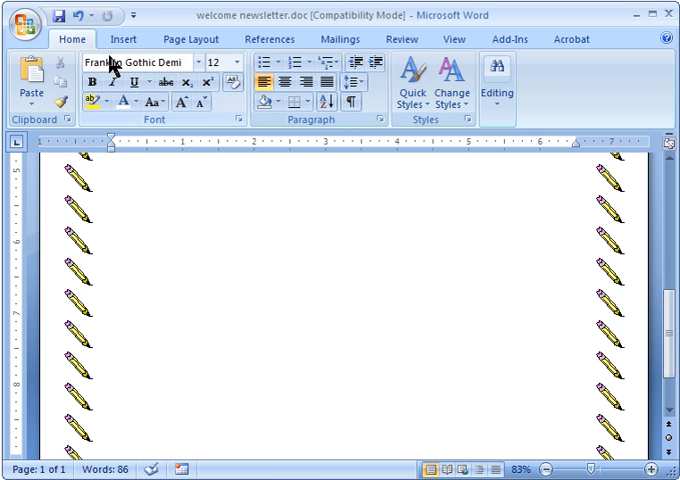
click(122, 40)
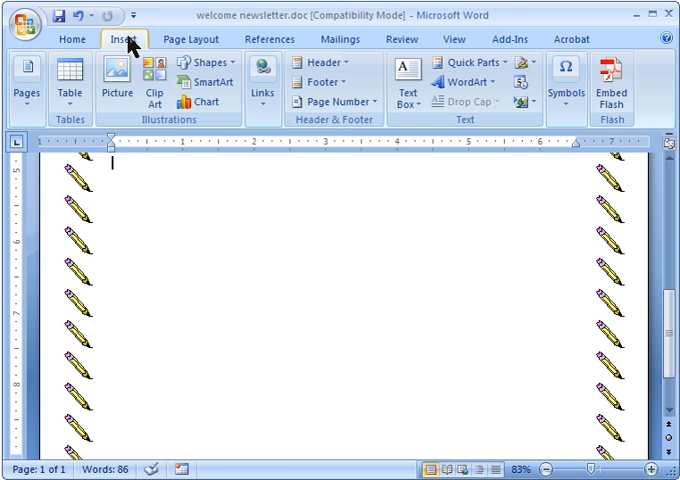
mouse_move(222, 132)
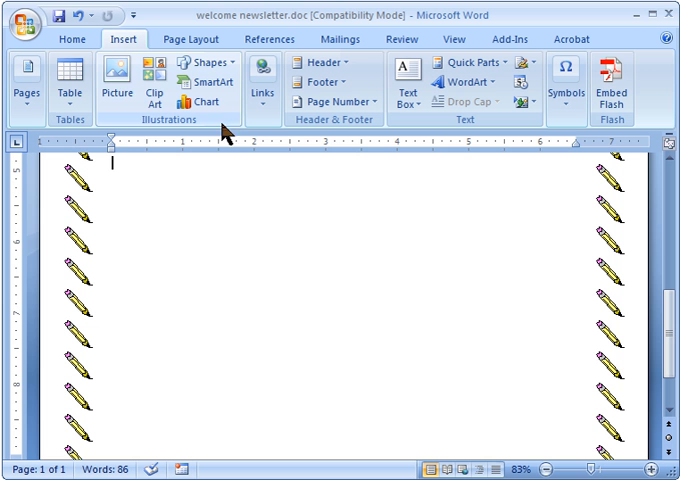
mouse_move(152, 88)
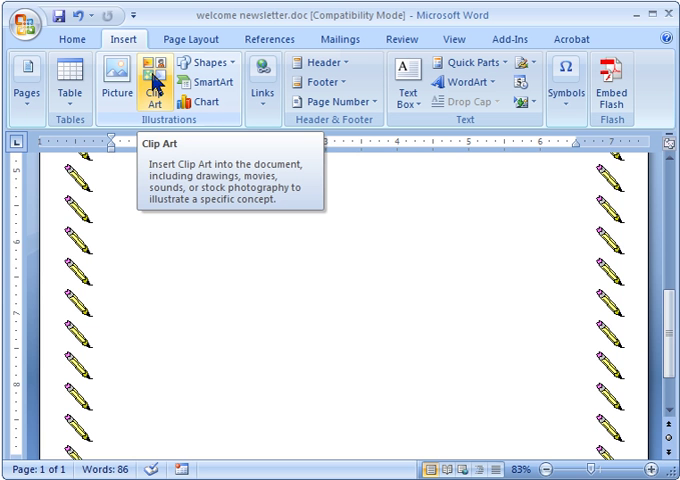
Search Clip Art for 'school' across all collections and all media types
click(136, 84)
text(sch)
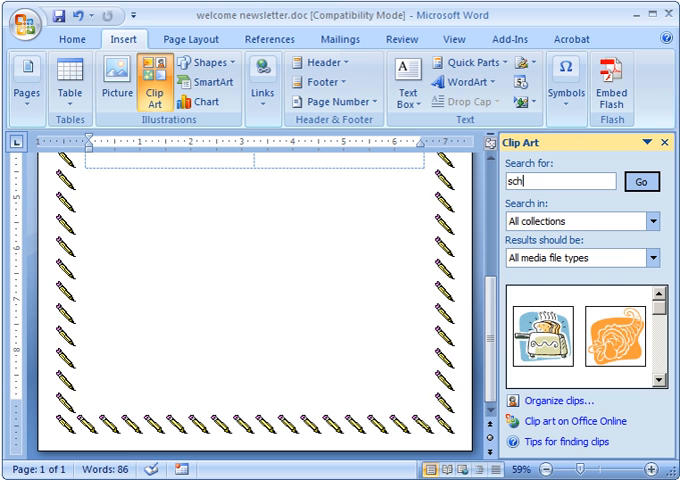
text(ool)
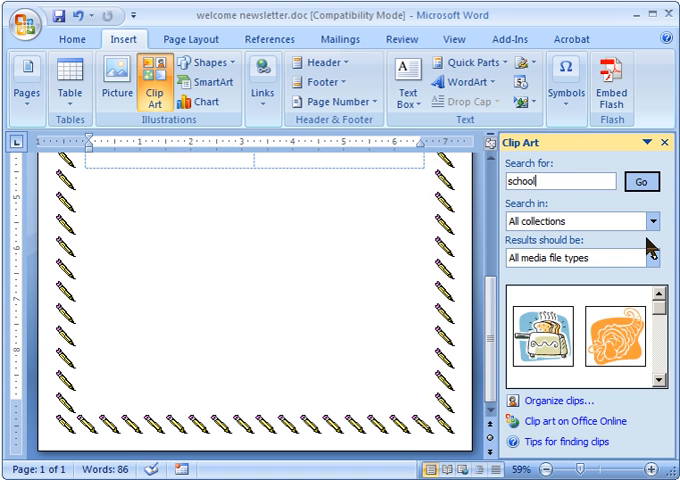
click(652, 220)
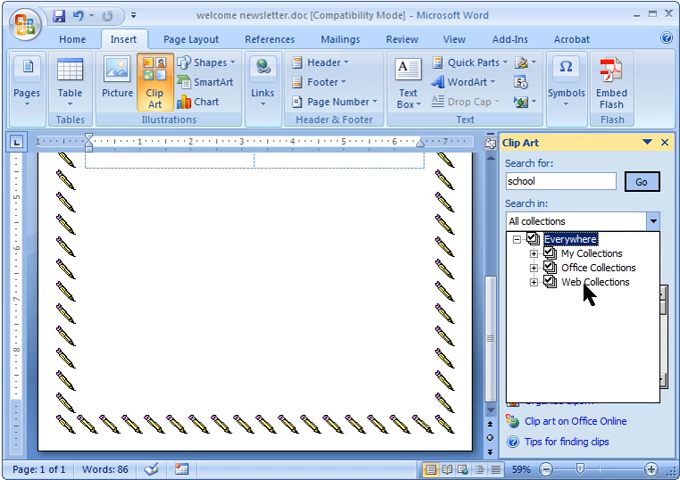
click(652, 256)
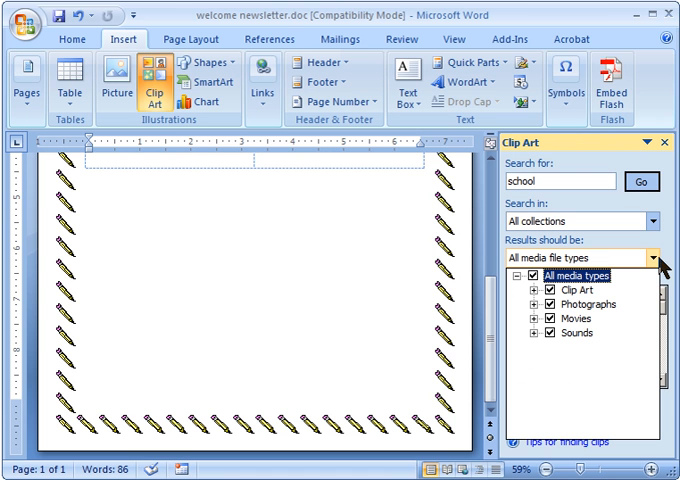
mouse_move(552, 302)
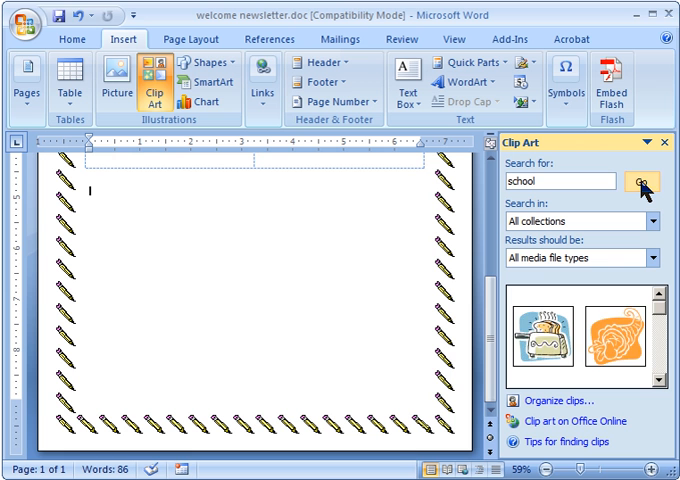
Run the school search and insert the art supplies cup picture onto the page
click(640, 182)
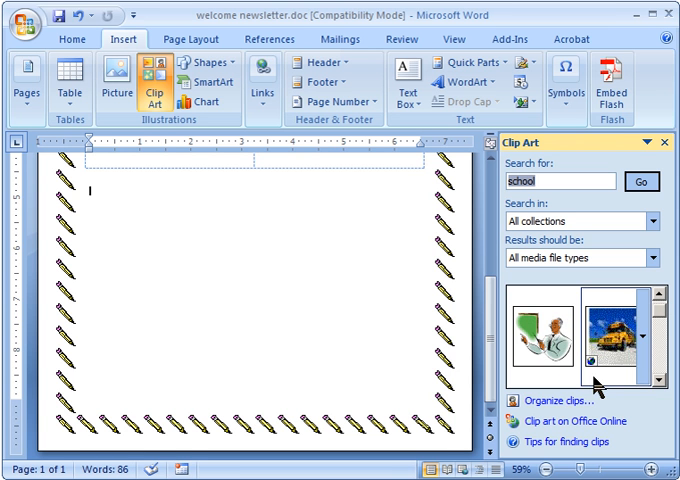
scroll(down, 3)
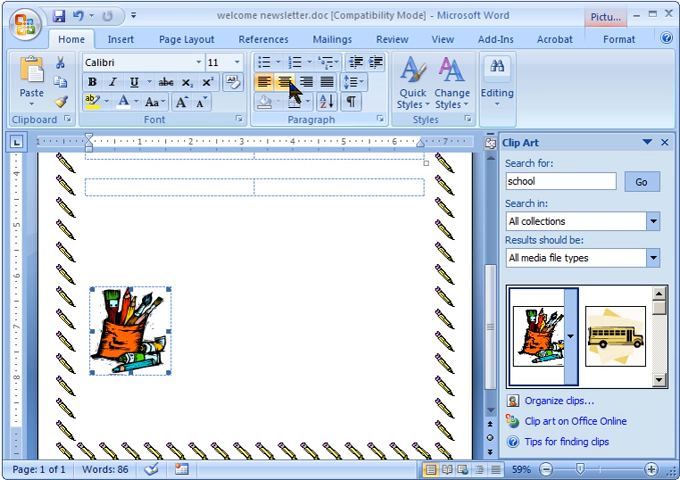
Set the cup picture's text wrapping to In Front of Text and move it near the page top
click(312, 84)
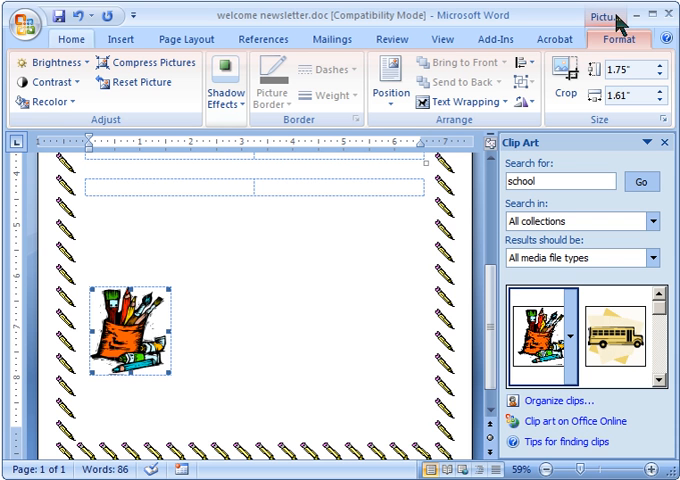
mouse_move(630, 20)
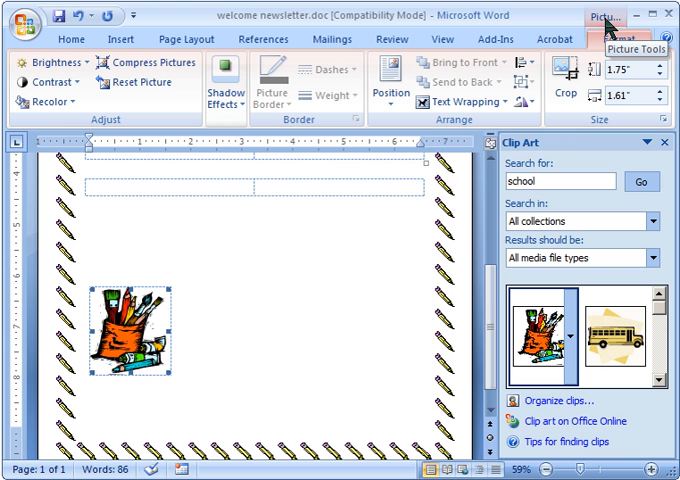
mouse_move(460, 100)
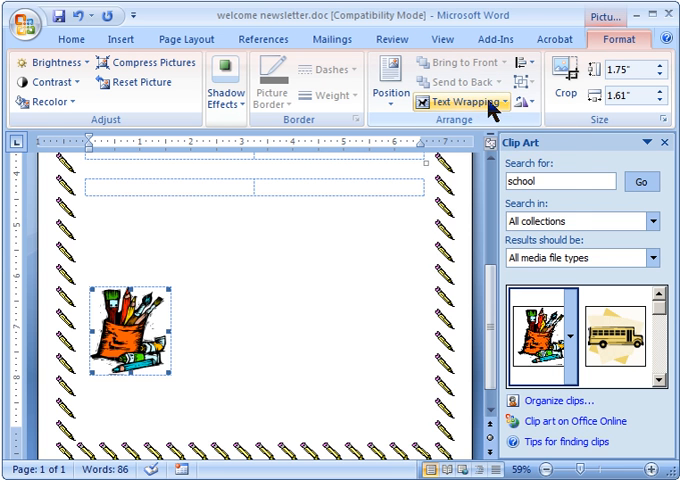
click(454, 104)
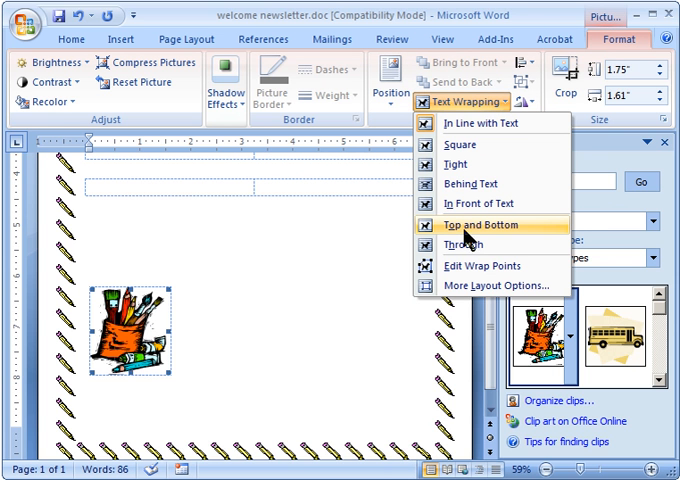
mouse_move(490, 204)
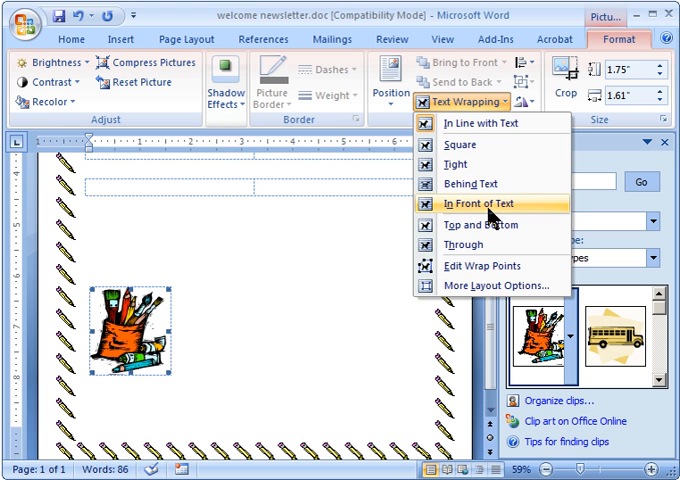
click(486, 204)
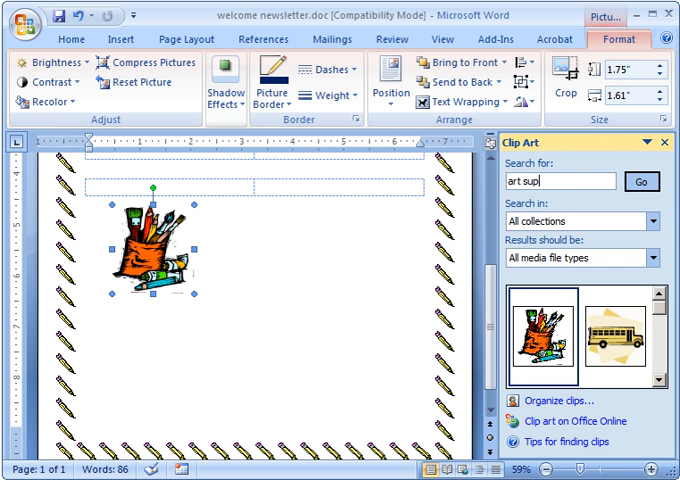
Search for 'art supplies' and insert the paint palette picture onto the page
text(plies)
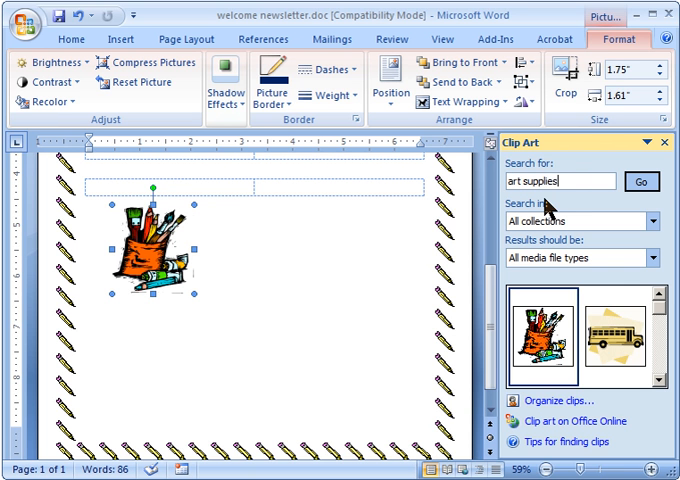
click(644, 182)
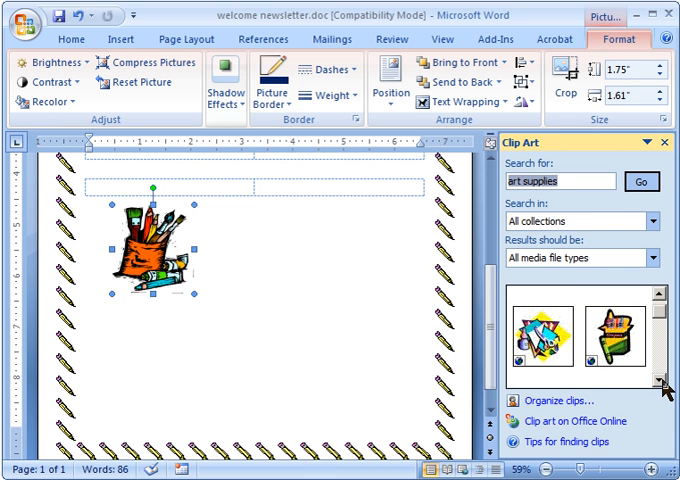
mouse_move(544, 340)
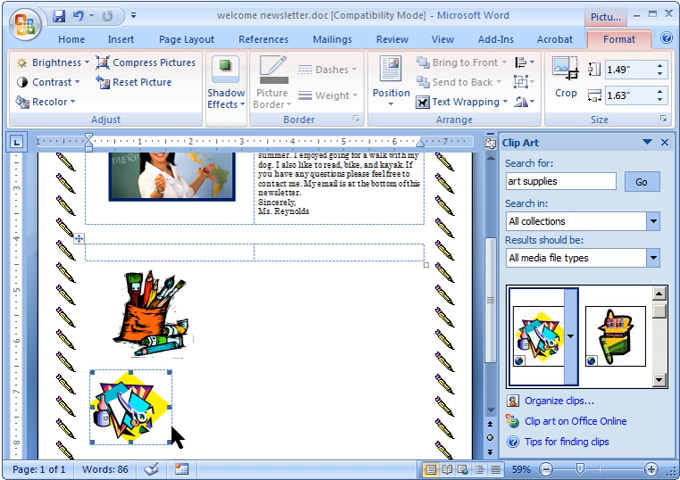
click(156, 300)
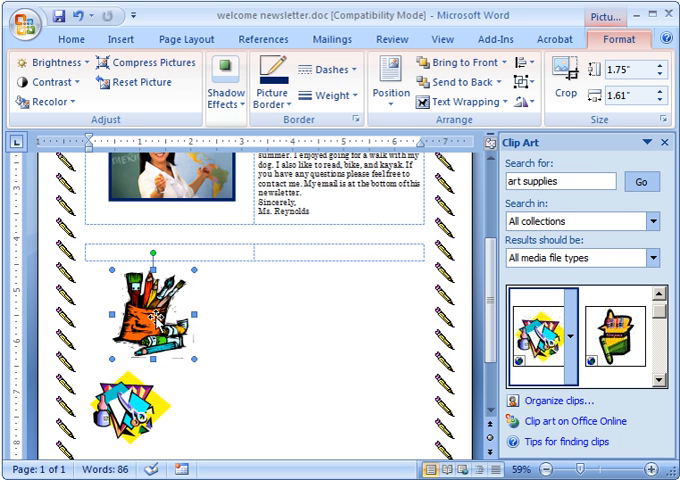
click(130, 410)
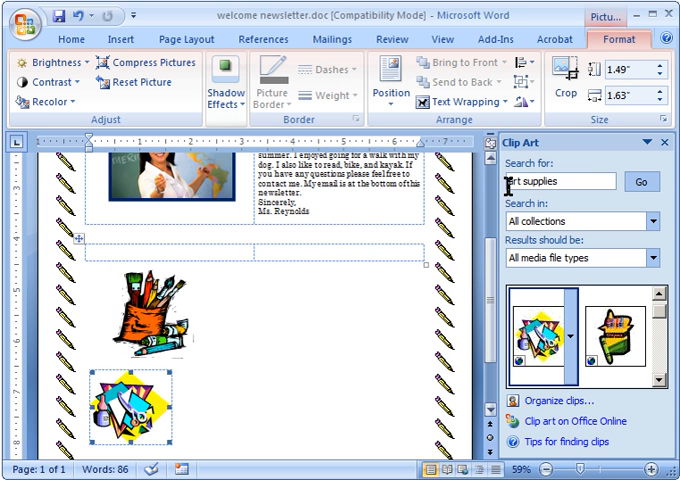
click(466, 104)
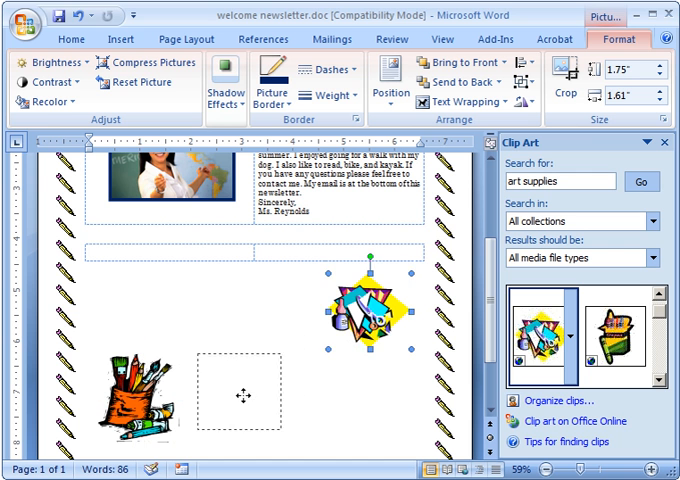
Drag the cup next to the palette so both sit side by side below the table
drag(378, 320, 258, 388)
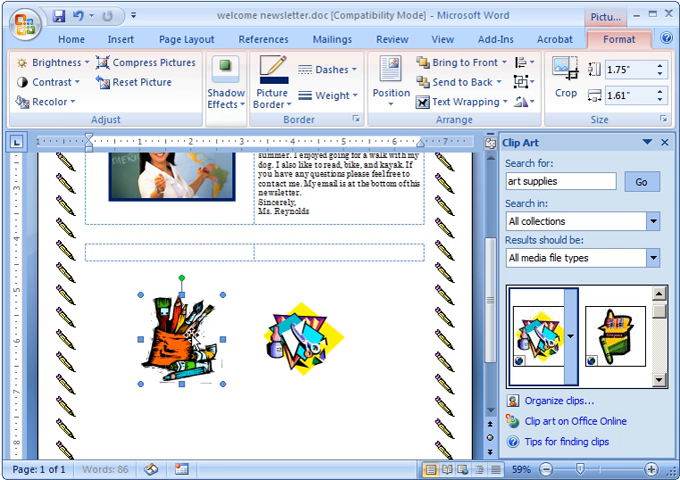
click(120, 38)
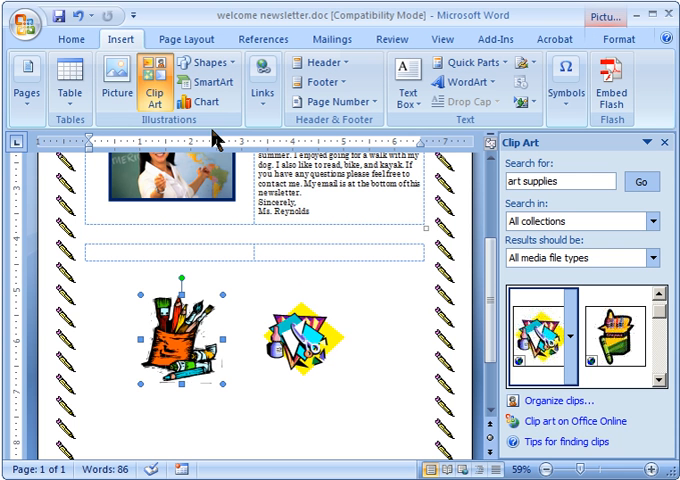